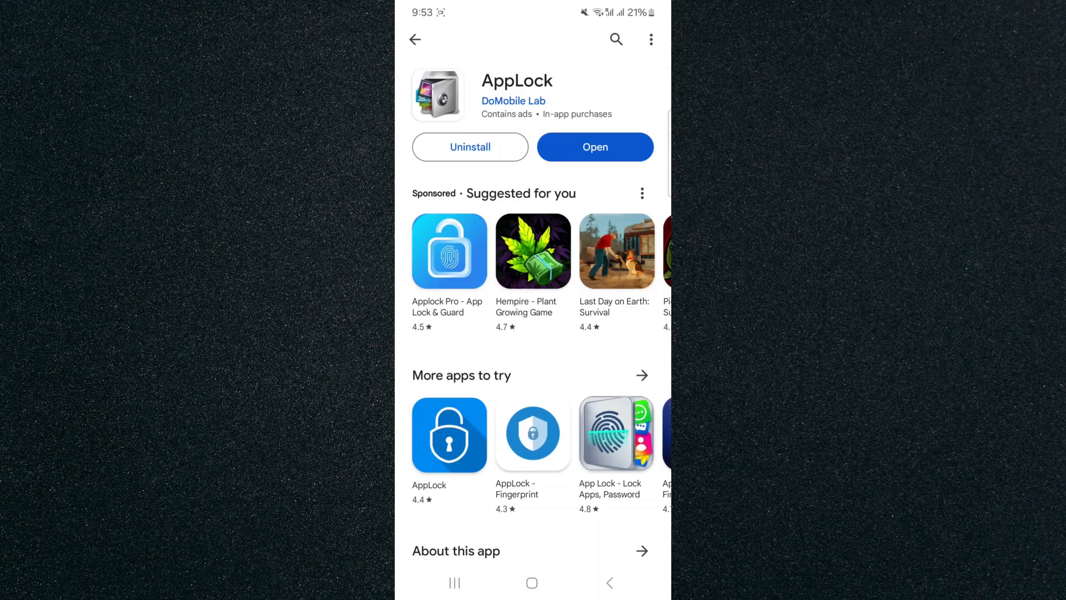
- Launch AppLock from its Google Play Store page
click(595, 147)
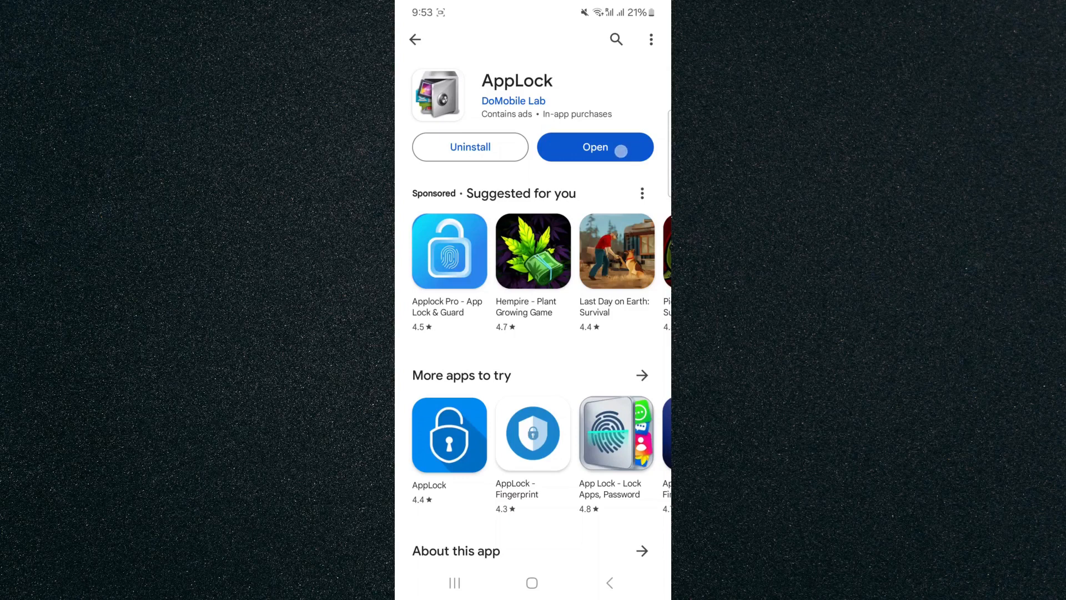
click(595, 147)
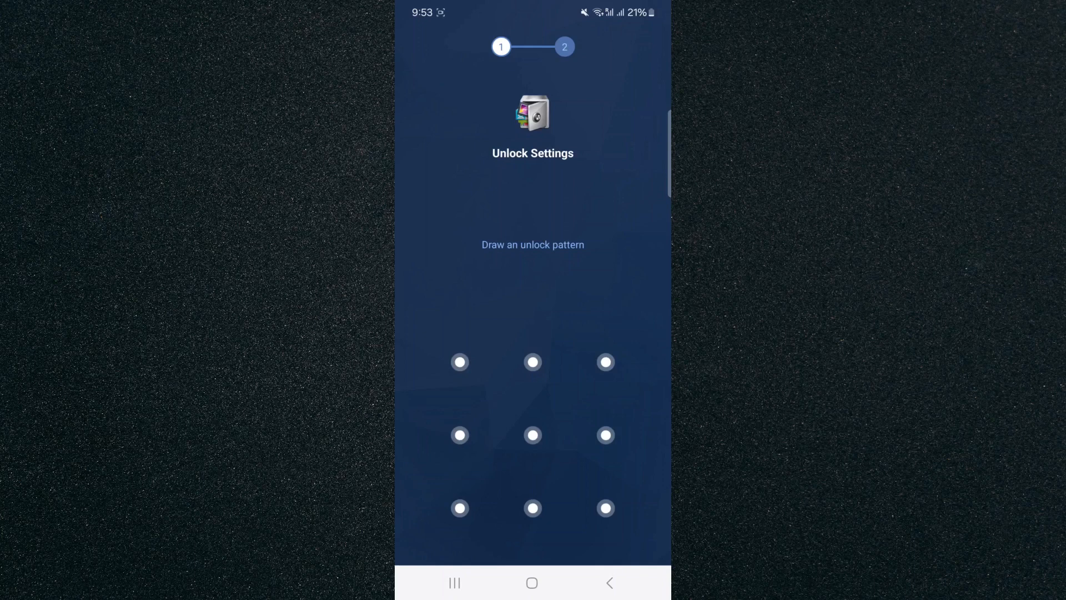
- Draw an unlock pattern across the nine dots to set AppLock's lock
drag(460, 361, 532, 508)
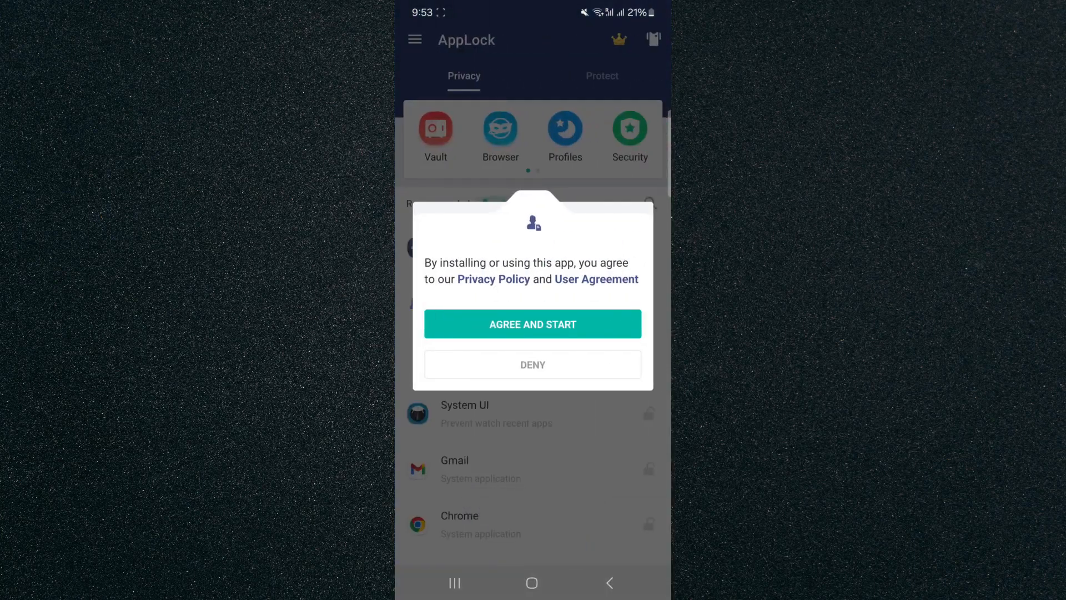
- Agree to AppLock's privacy policy and scroll the Privacy list down to WhatsApp
click(533, 323)
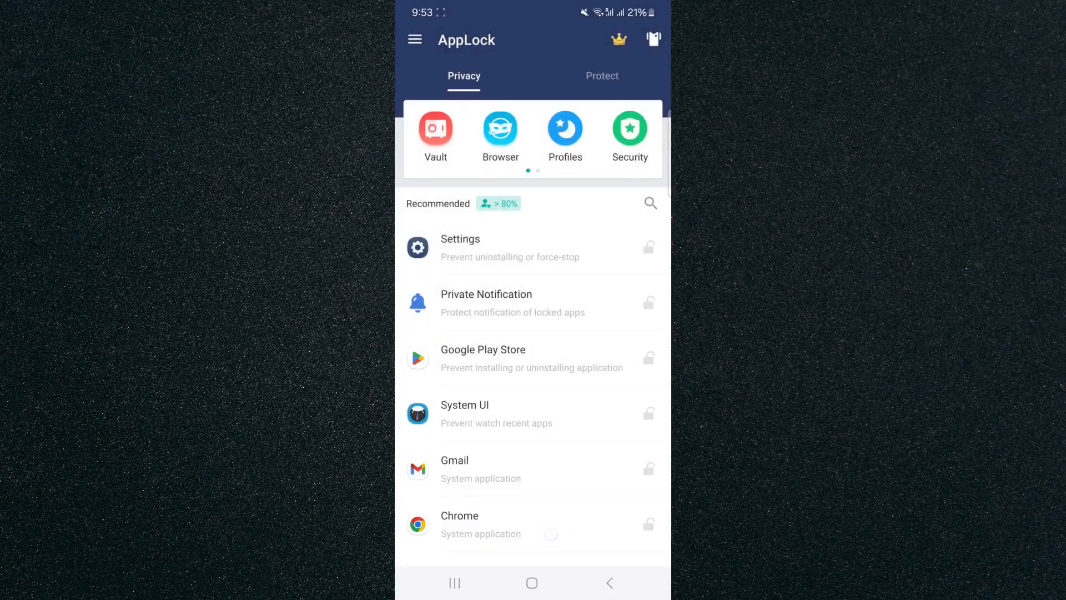
scroll(down, 3)
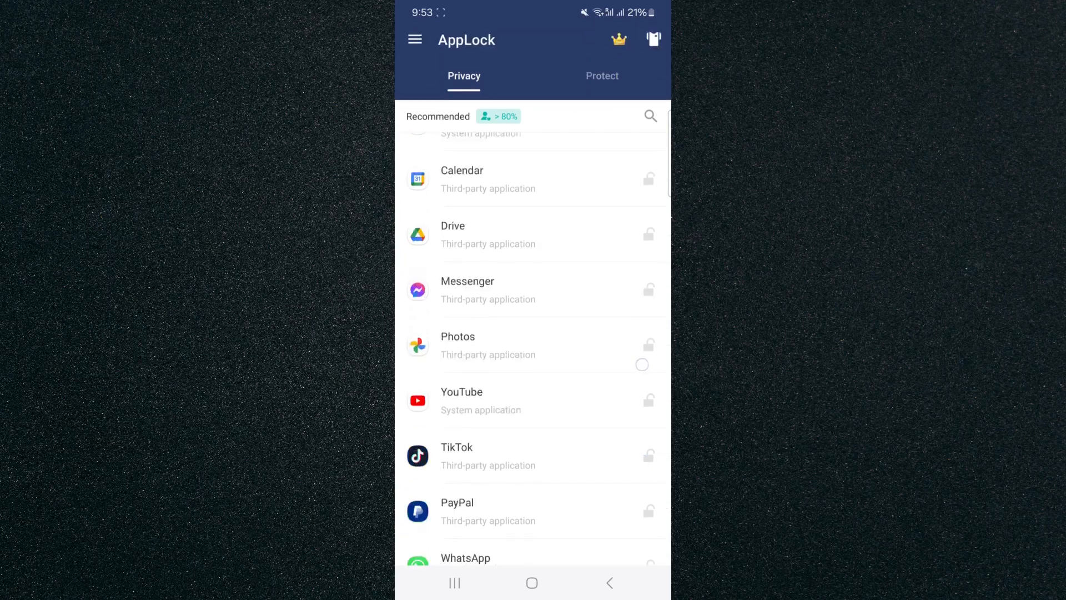
scroll(down, 3)
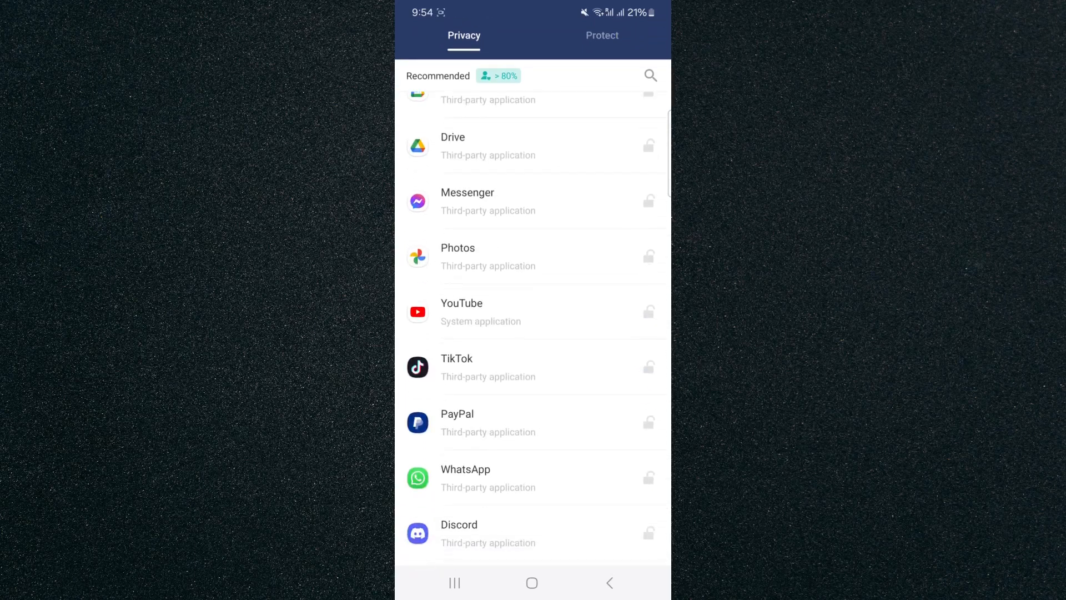
scroll(down, 3)
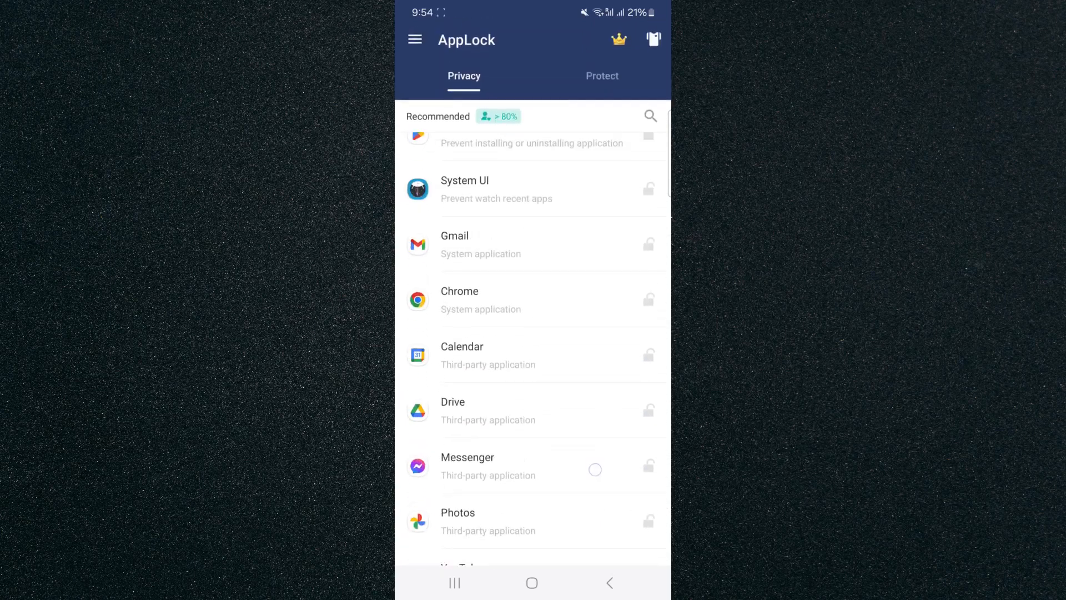
scroll(down, 3)
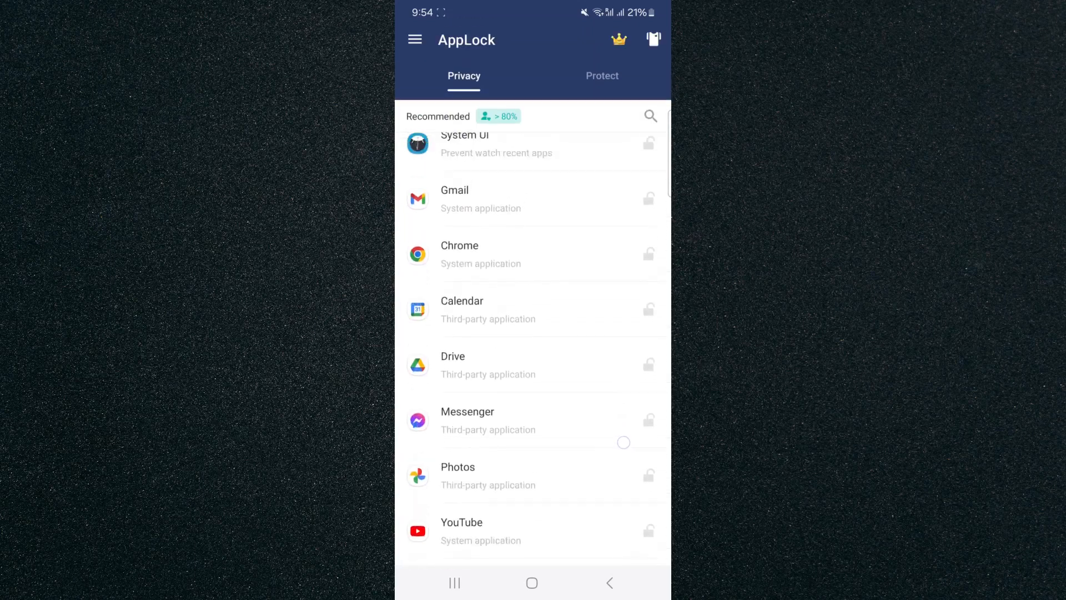
scroll(down, 3)
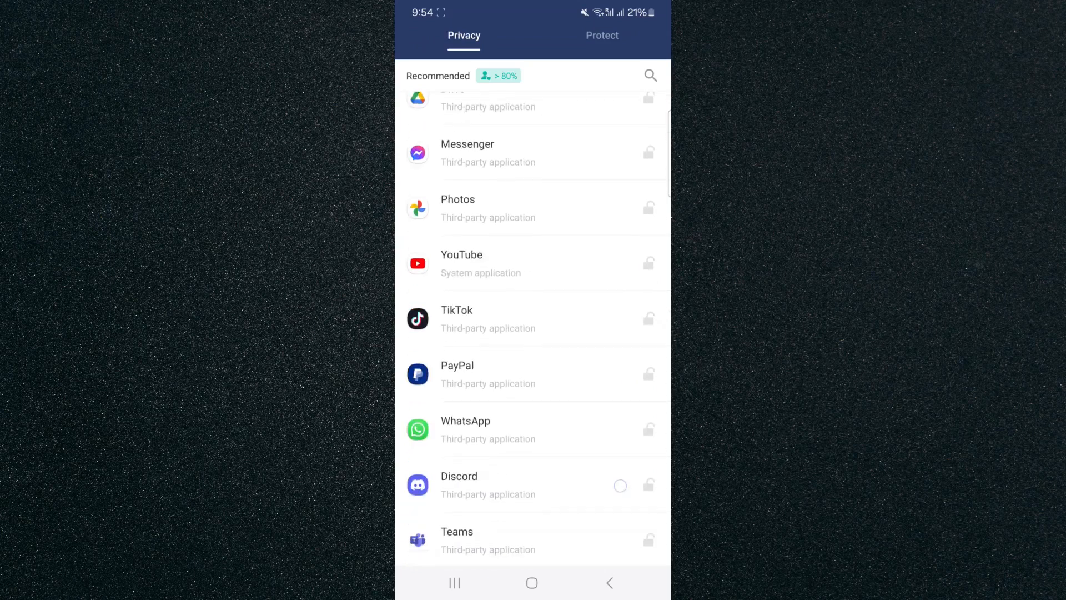
scroll(down, 3)
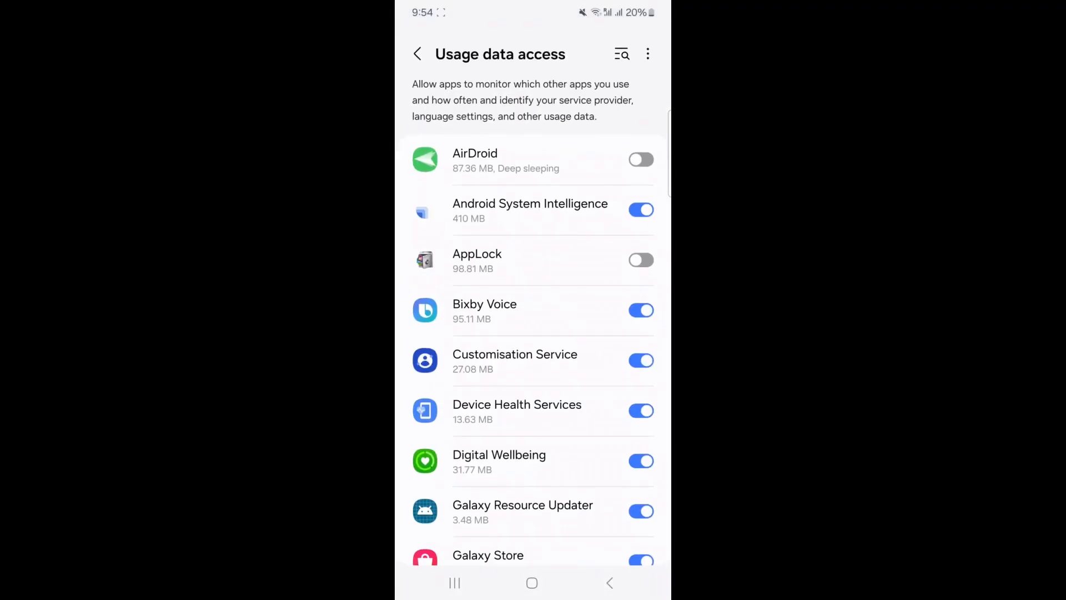
- Grant AppLock usage data access and permission to draw over other apps
scroll(down, 3)
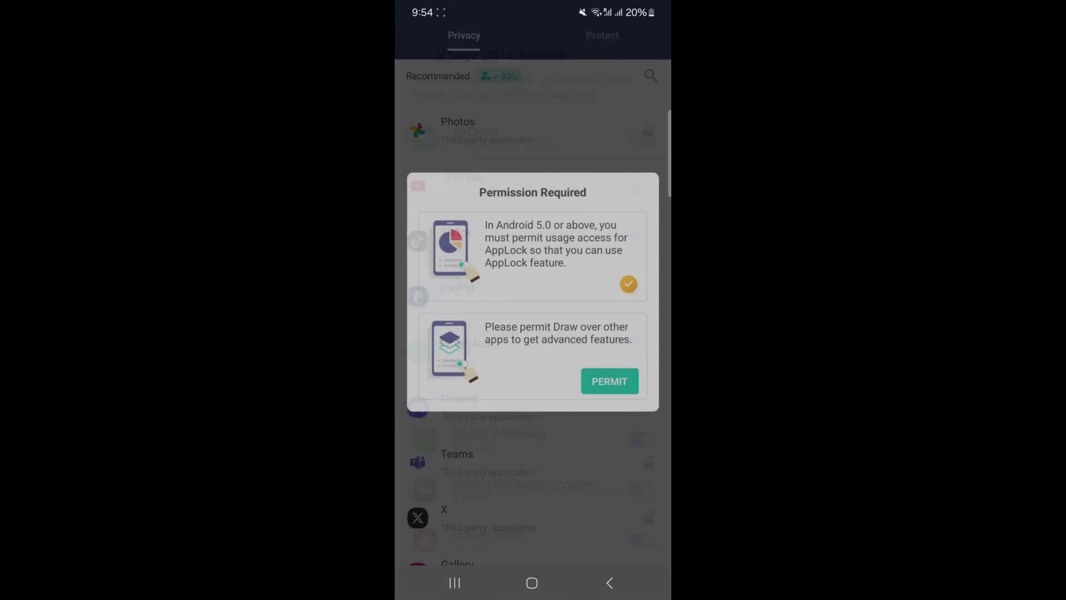
click(609, 381)
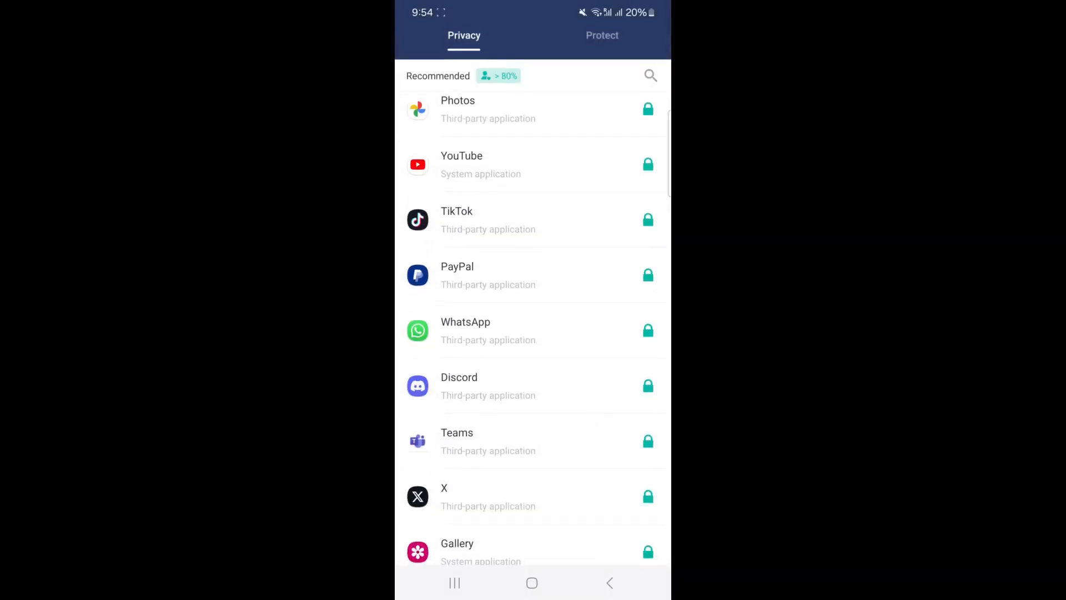
- Scroll the Privacy list to confirm WhatsApp and other apps show green locks
scroll(down, 3)
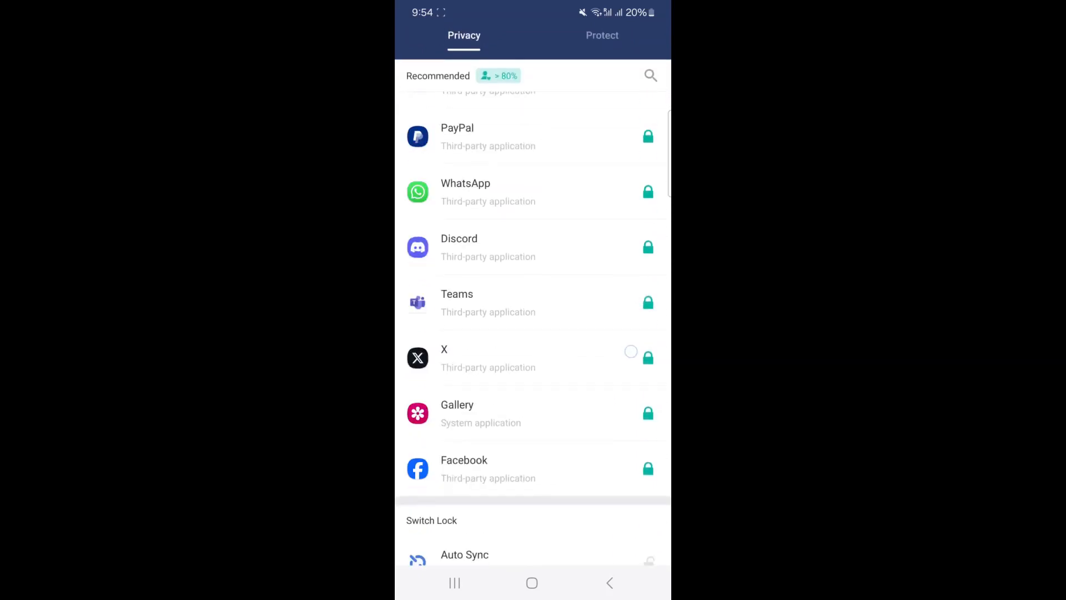
scroll(up, 3)
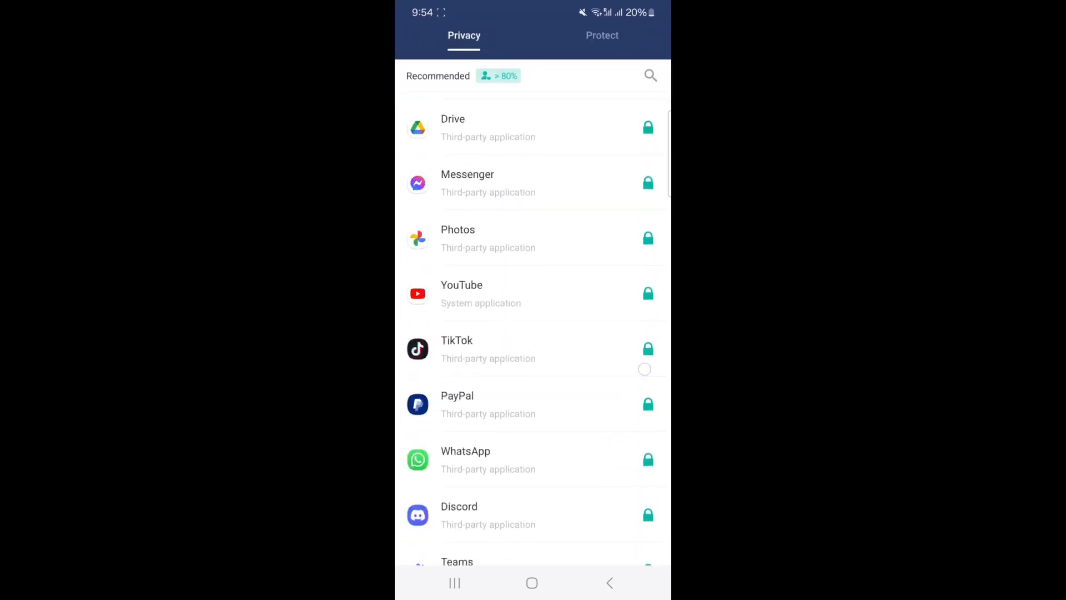
scroll(down, 3)
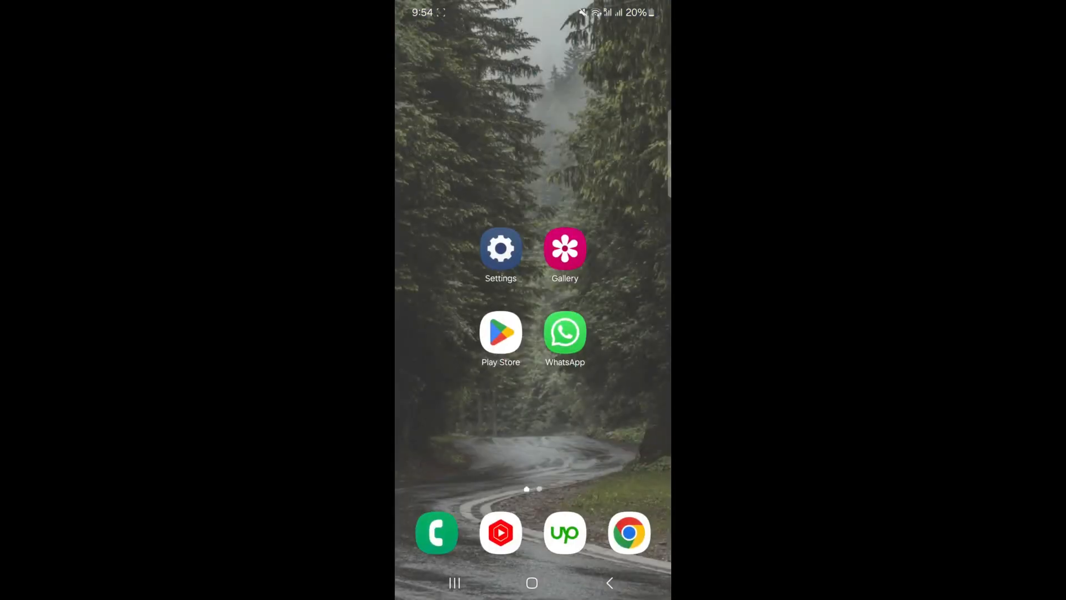
- Open WhatsApp from the home screen and enter the unlock pattern to reach chats
click(565, 333)
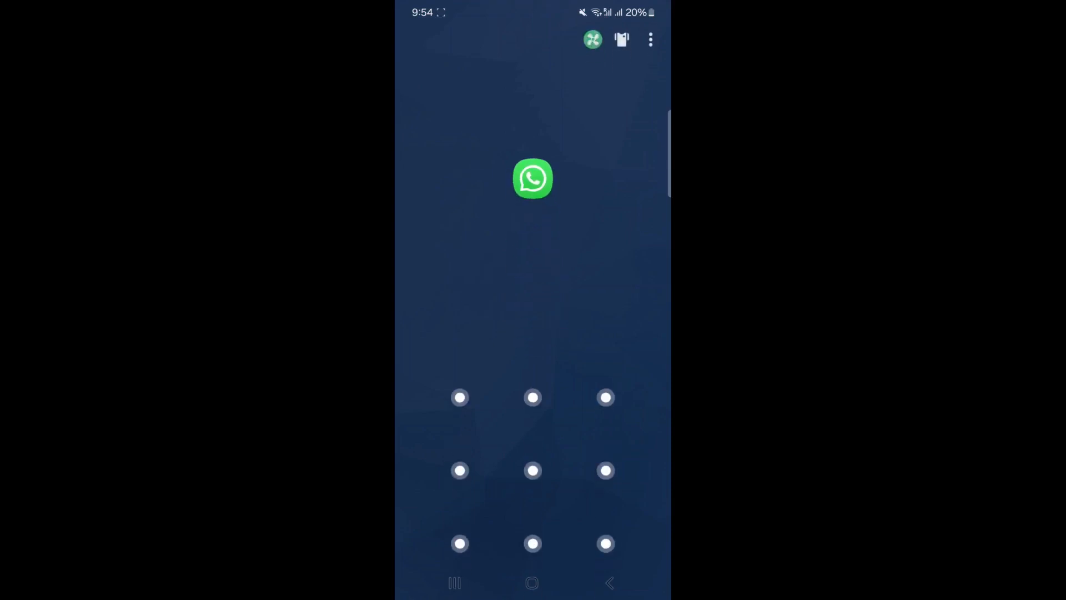
click(532, 178)
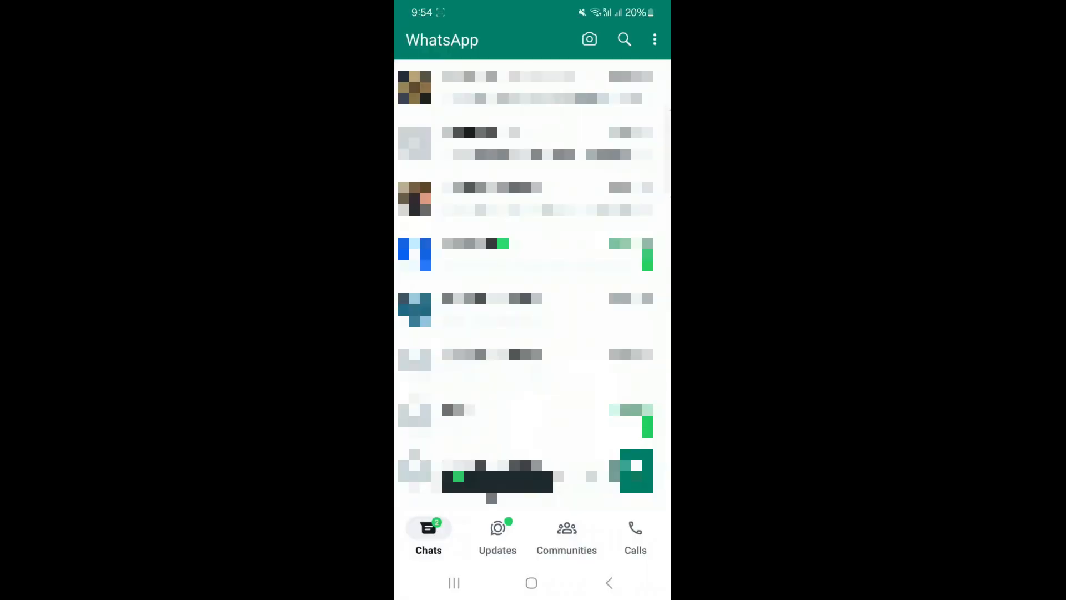